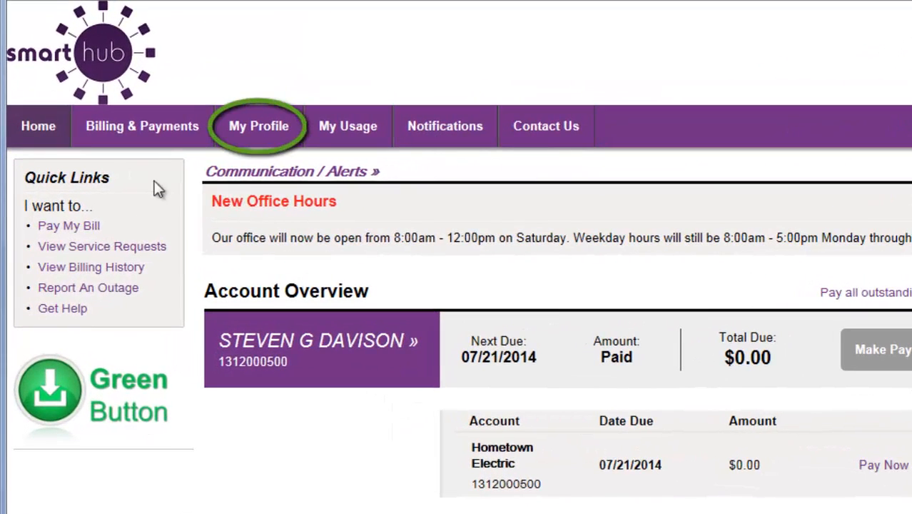
# Go to My Profile > Outages to view the current outage and past outages
pyautogui.click(258, 126)
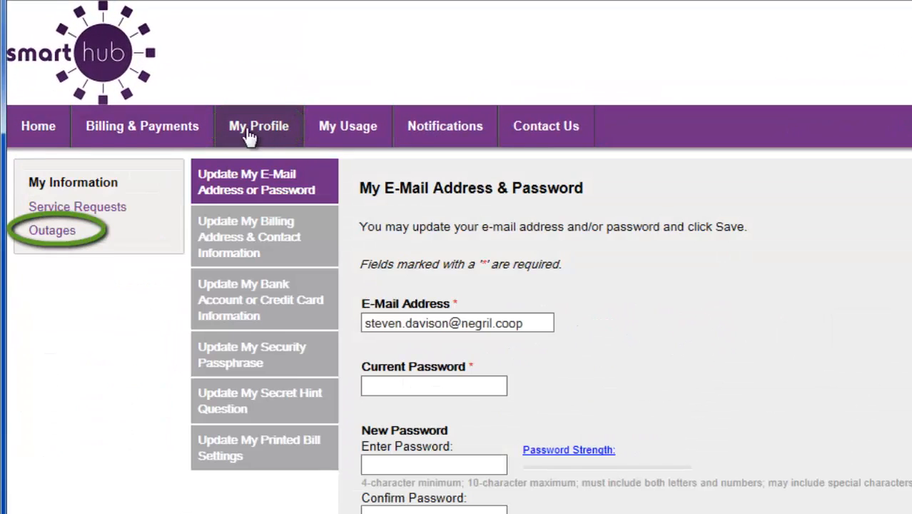
pyautogui.click(52, 230)
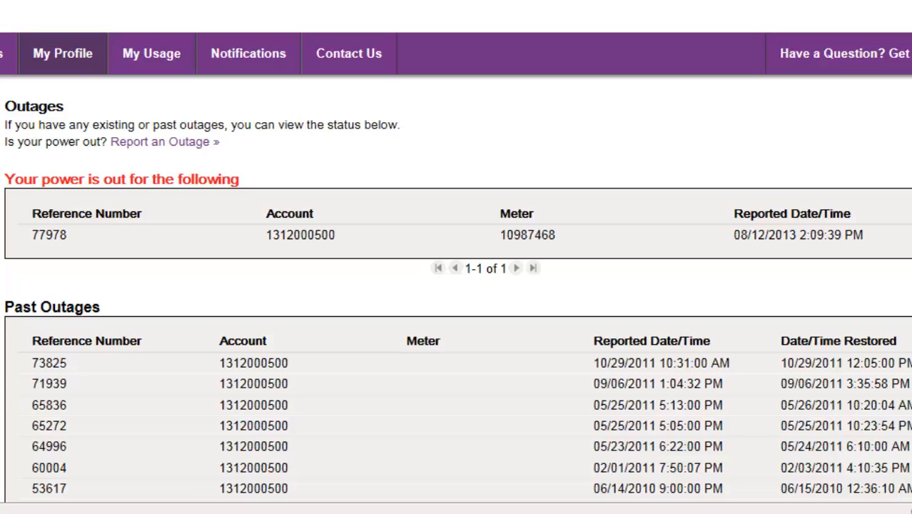
pyautogui.doubleClick(528, 234)
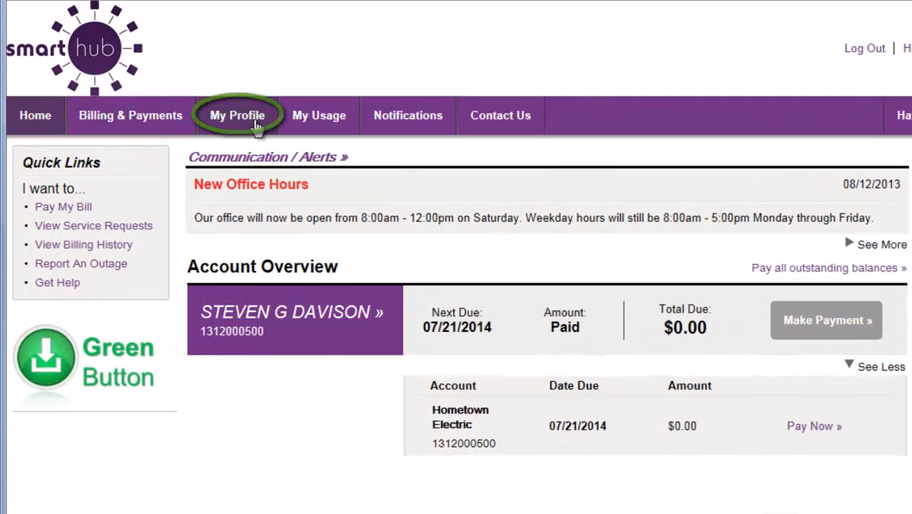
# Return to My Profile > Outages to see the twelve past outages
pyautogui.click(236, 115)
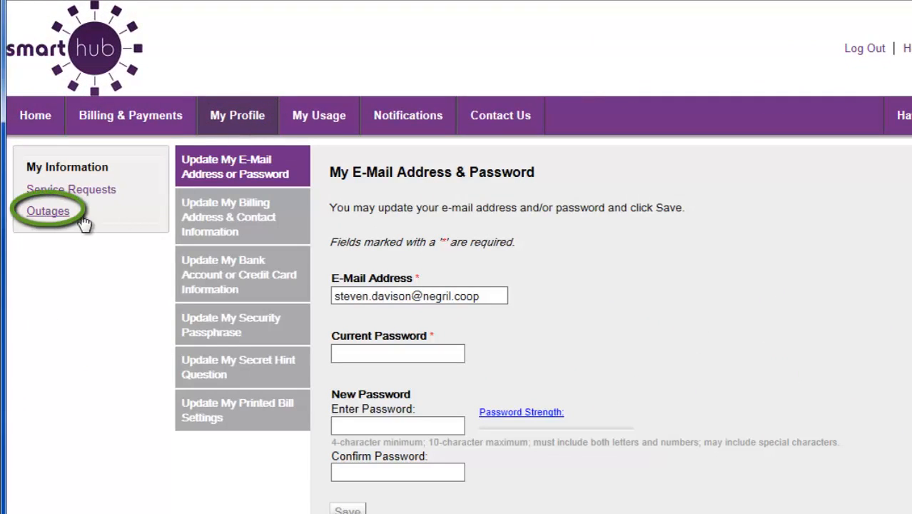
pyautogui.click(48, 211)
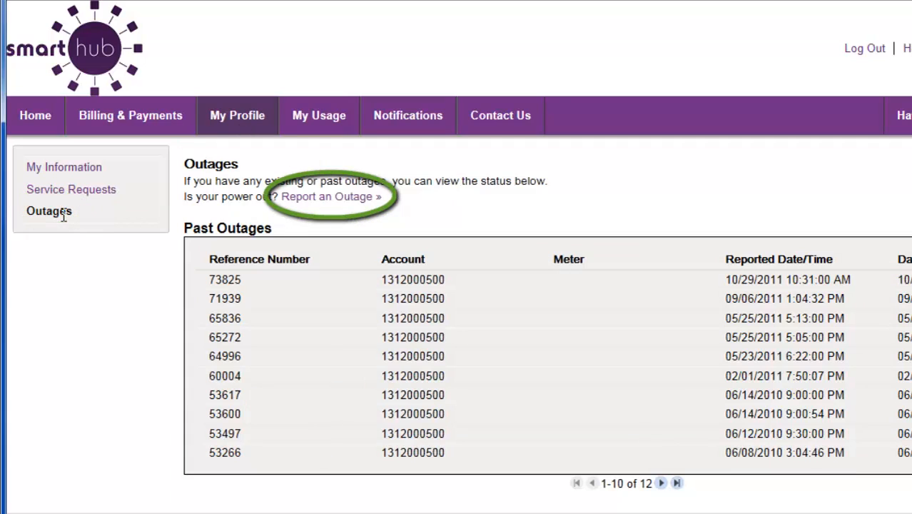
pyautogui.moveTo(303, 218)
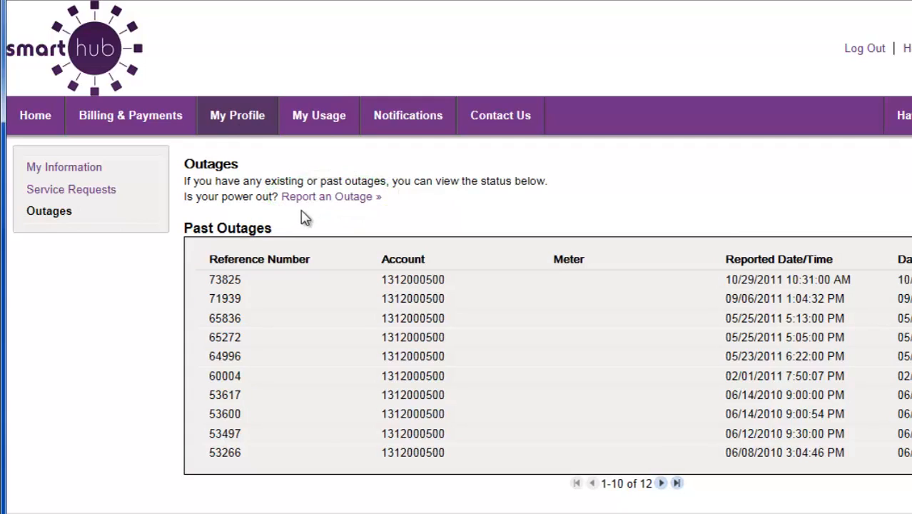
# Submit an outage report commenting 'Heard a loud pop and then the power went out around 1:15.'
pyautogui.click(326, 196)
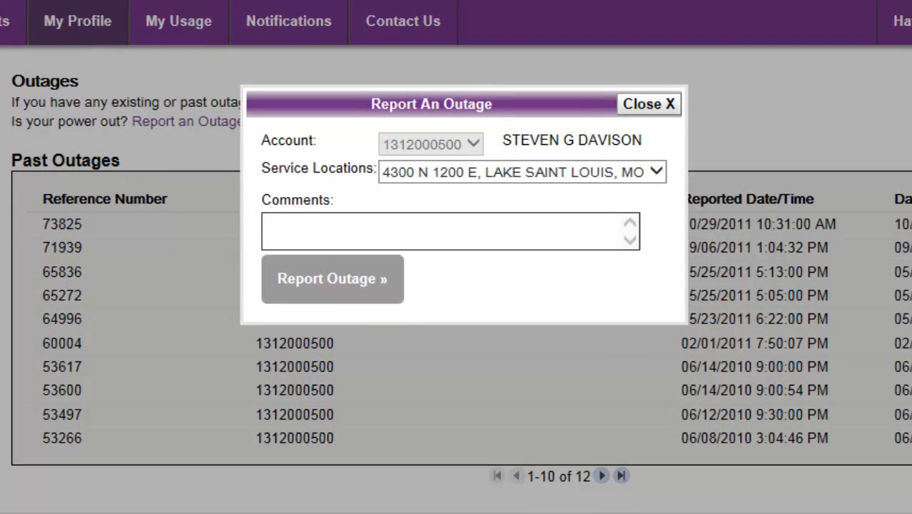
pyautogui.write('Heard a loud pop and then the power went out')
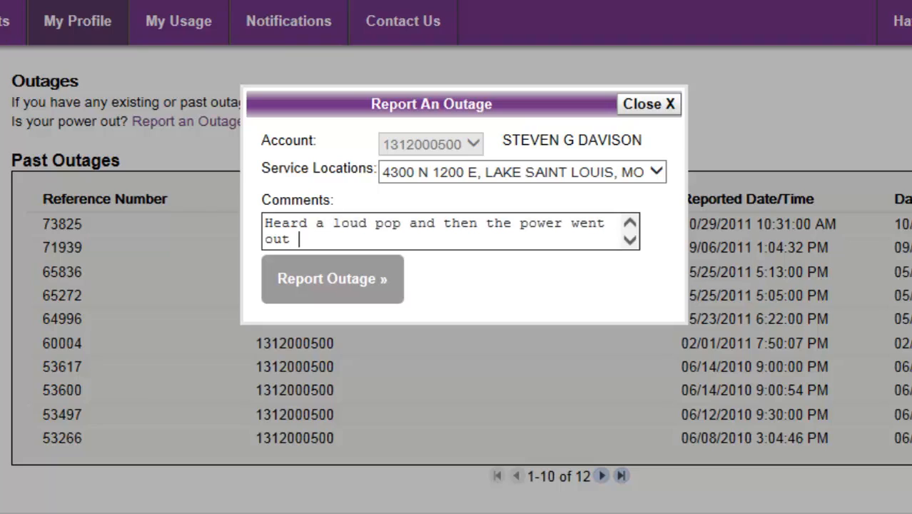
pyautogui.write('around 1')
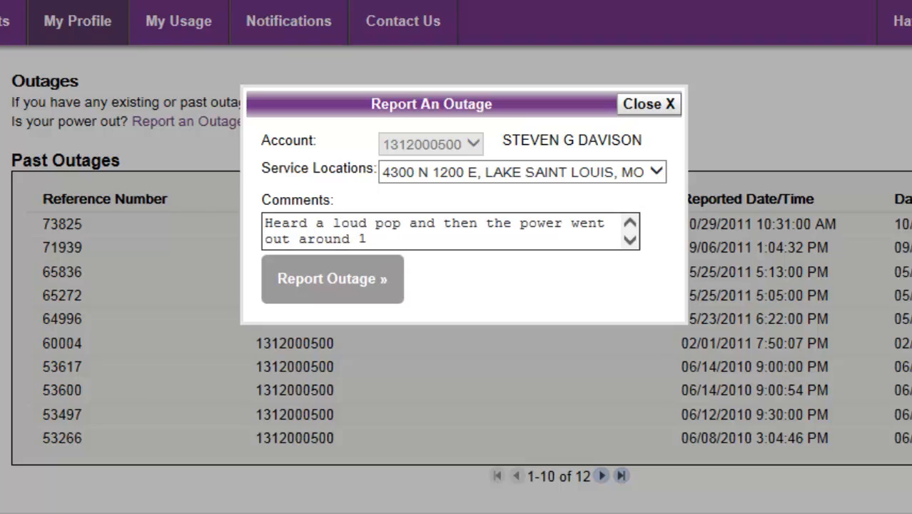
pyautogui.write(':15.')
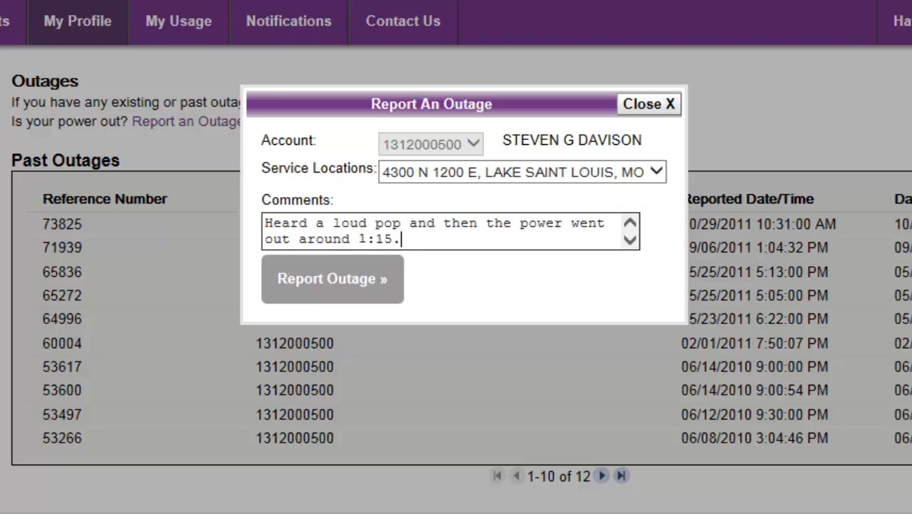
pyautogui.click(332, 278)
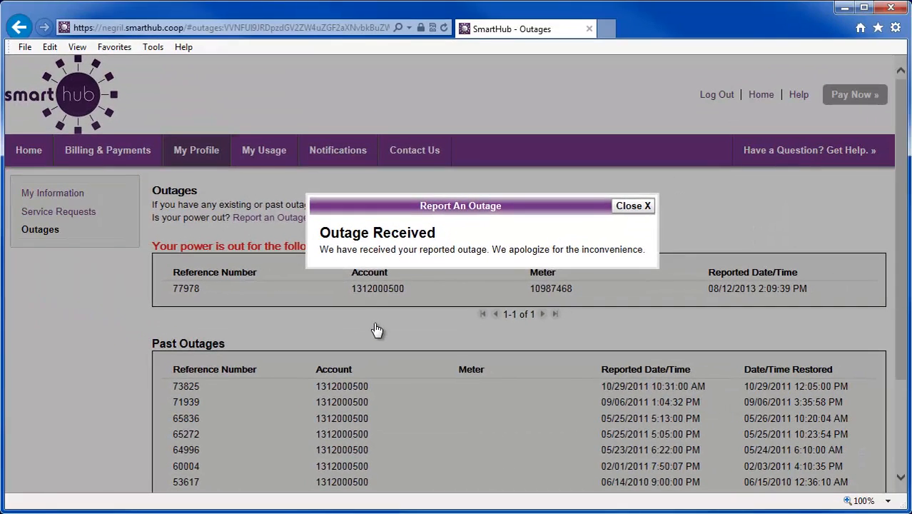
pyautogui.moveTo(567, 229)
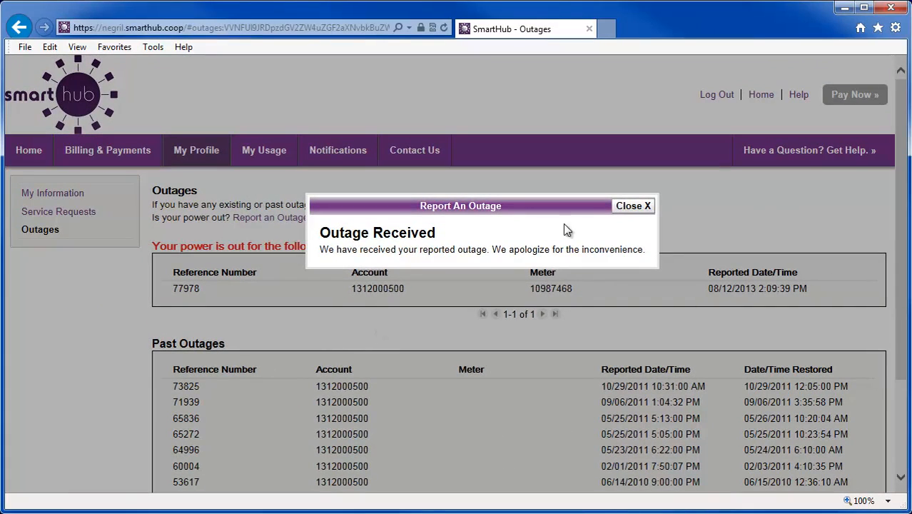
# Close the Outage Received confirmation dialog
pyautogui.click(633, 206)
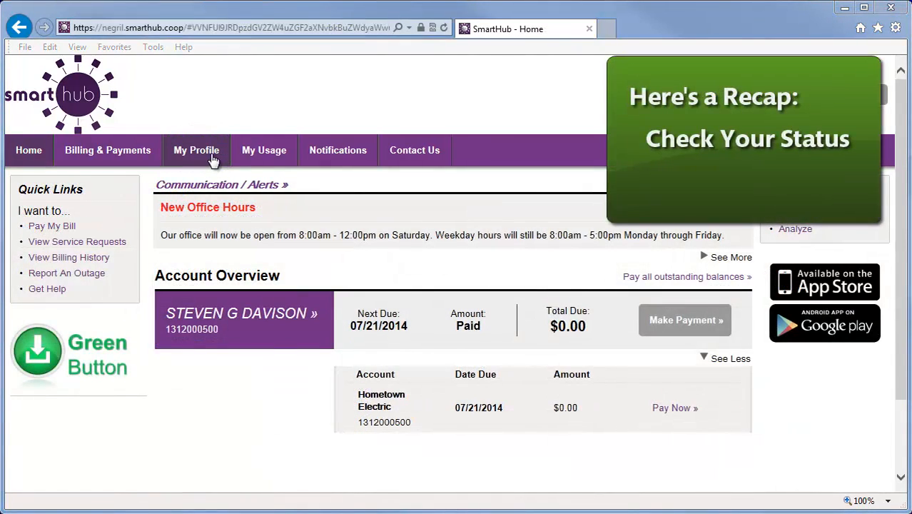
# From My Profile > Outages, report another outage with the loud-pop-around-1:15 comment
pyautogui.click(196, 150)
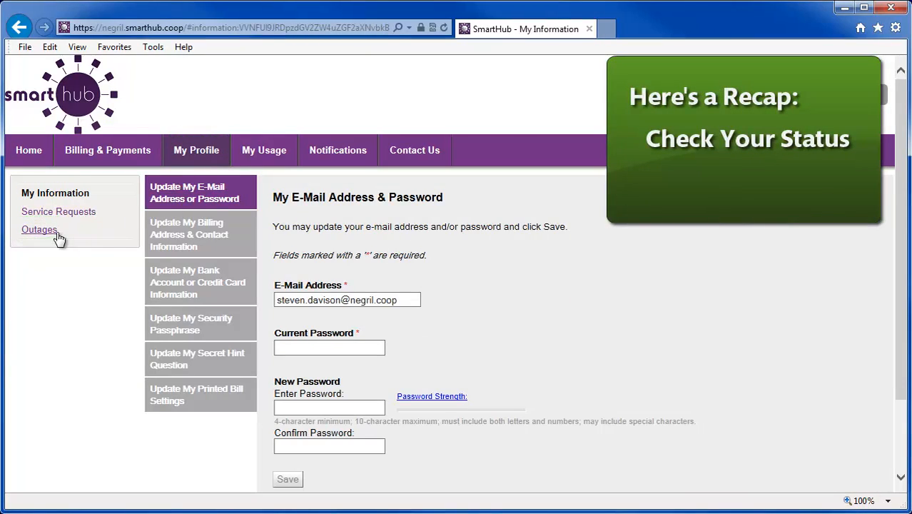
pyautogui.click(40, 229)
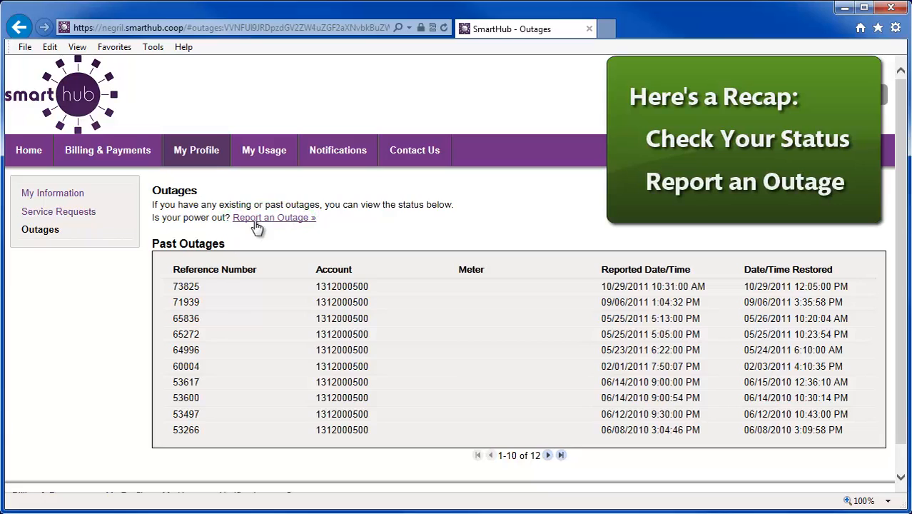
pyautogui.click(274, 217)
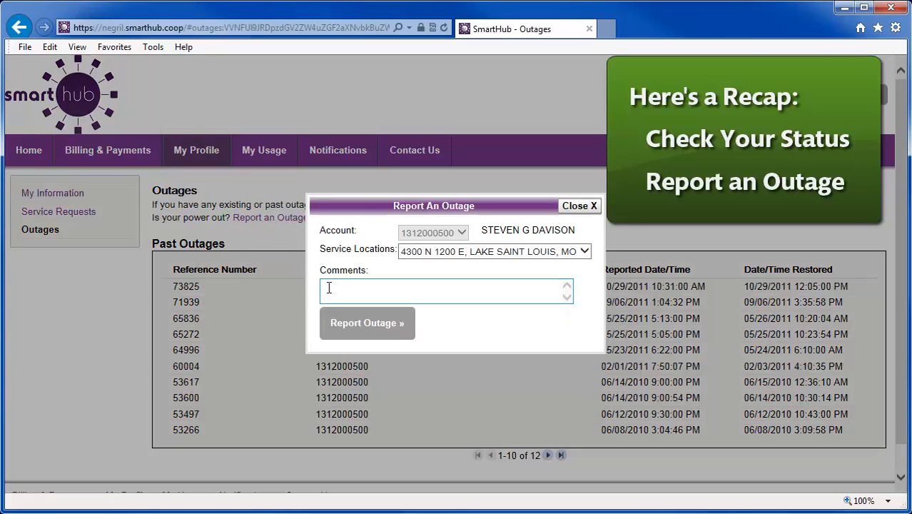
pyautogui.write('Heard a loud pop and then the power went out around 1:15.')
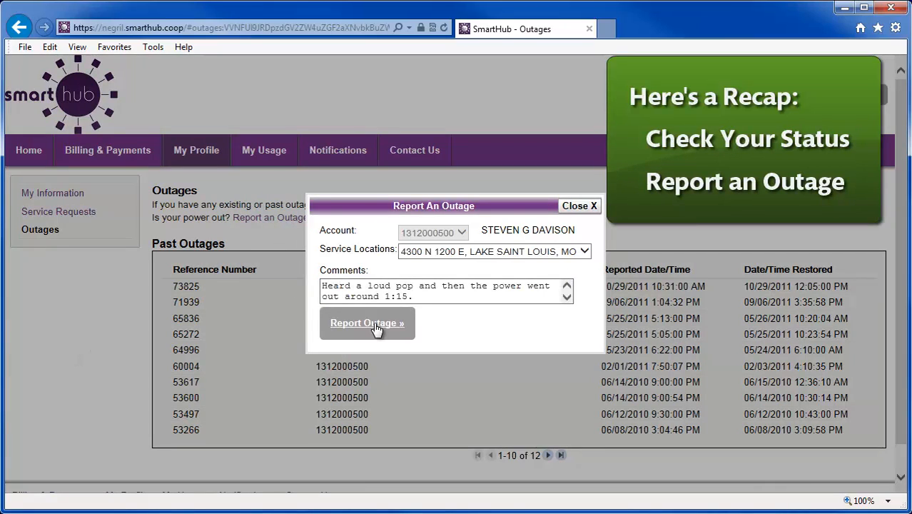
pyautogui.click(366, 322)
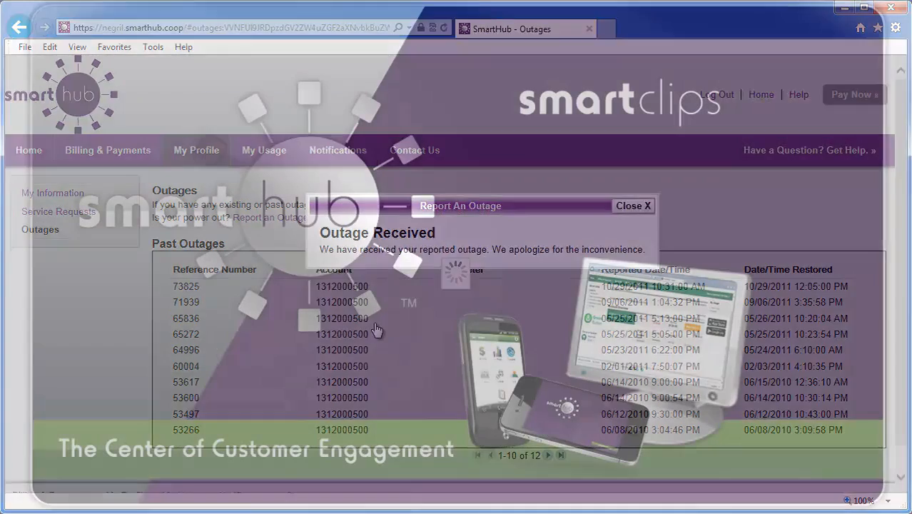